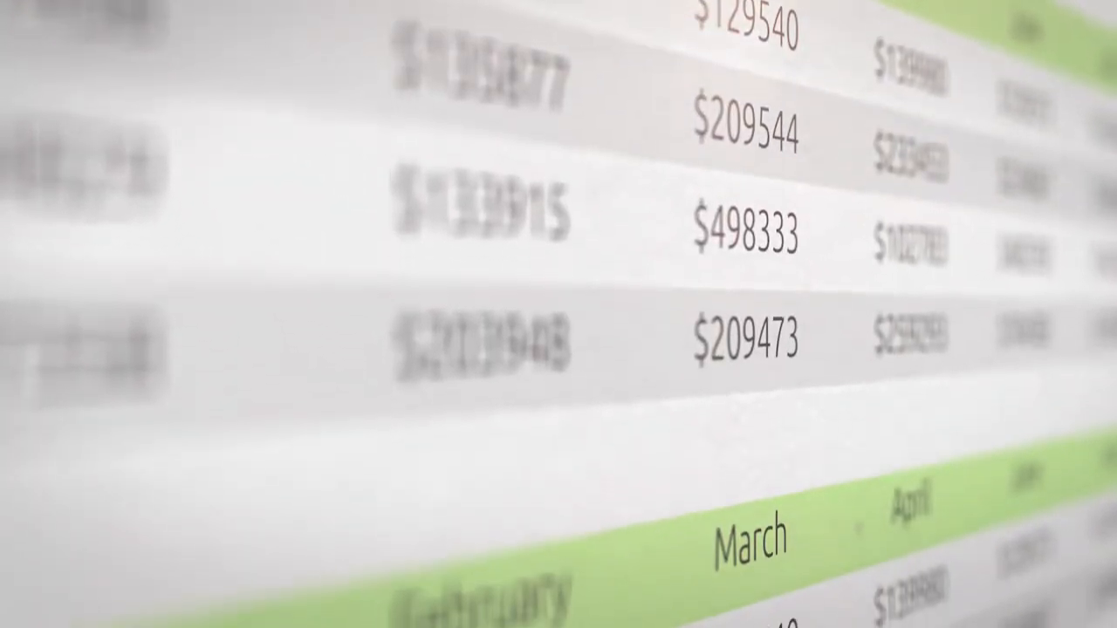
scroll("down", 3)
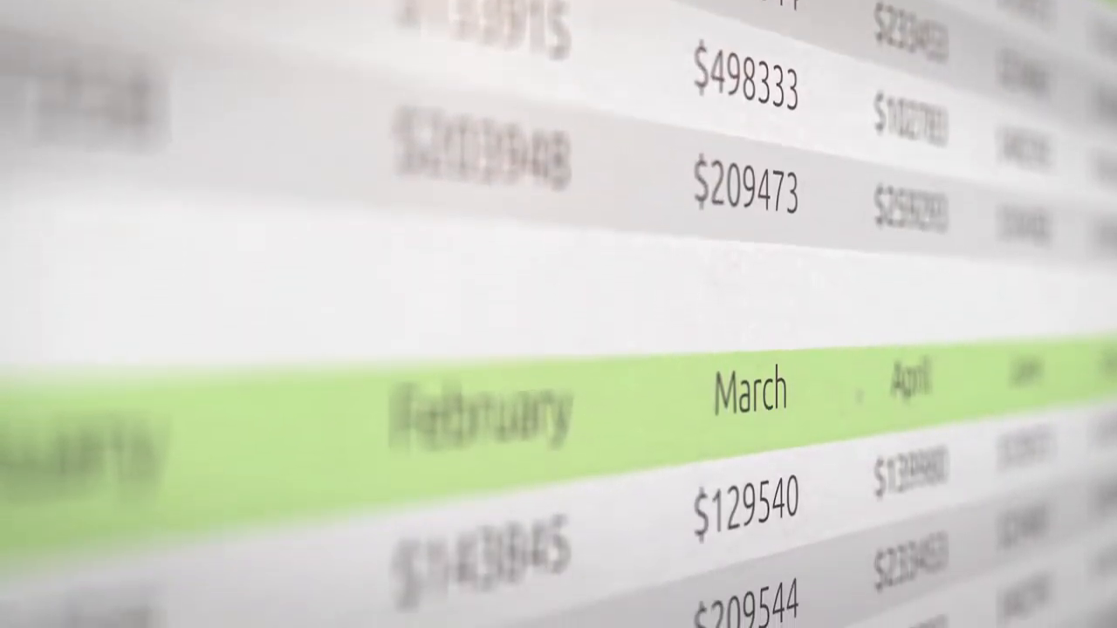